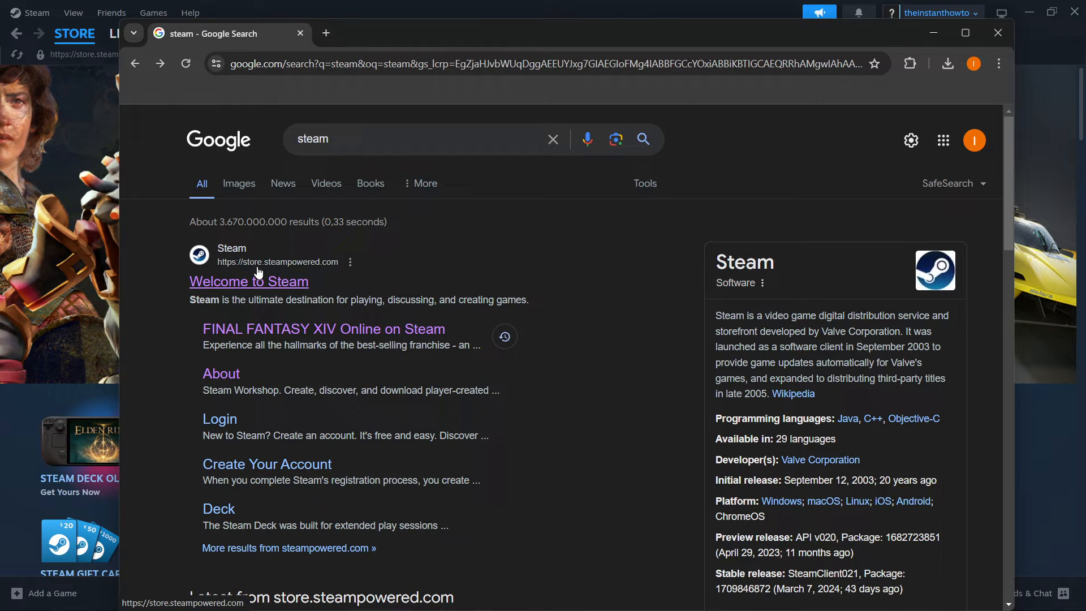
Step: From the 'Welcome to Steam' result, reach the download page and get SteamSetup.exe for Windows
left_click(248, 281)
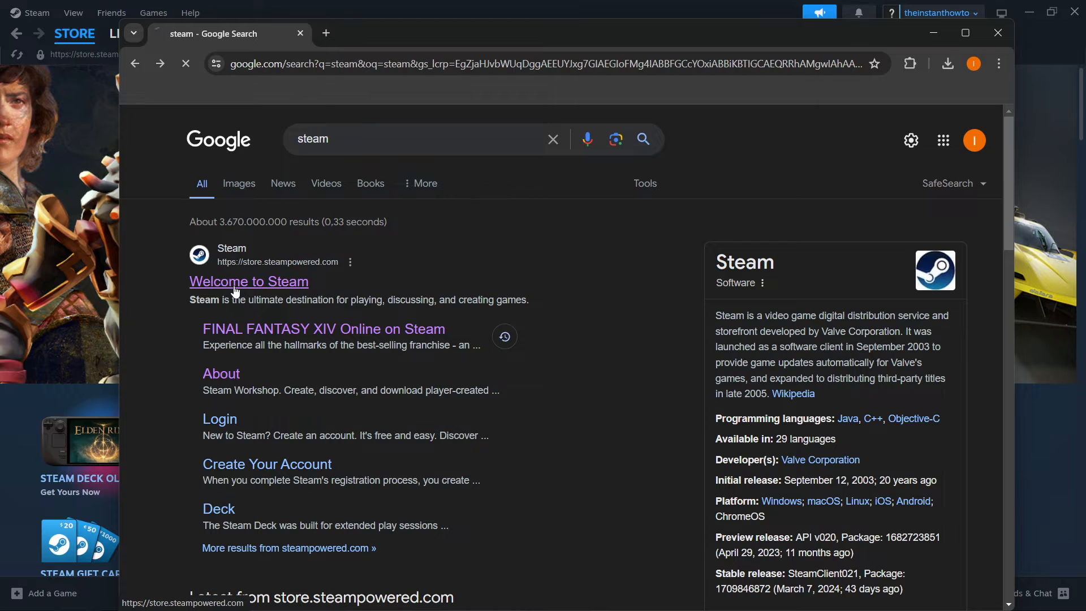
left_click(248, 281)
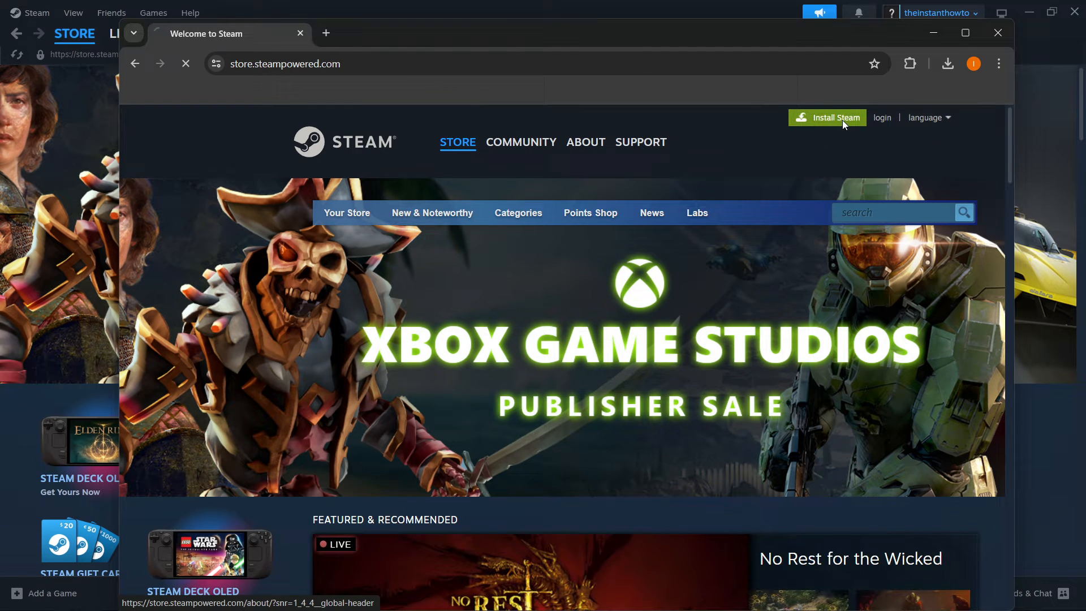
left_click(584, 142)
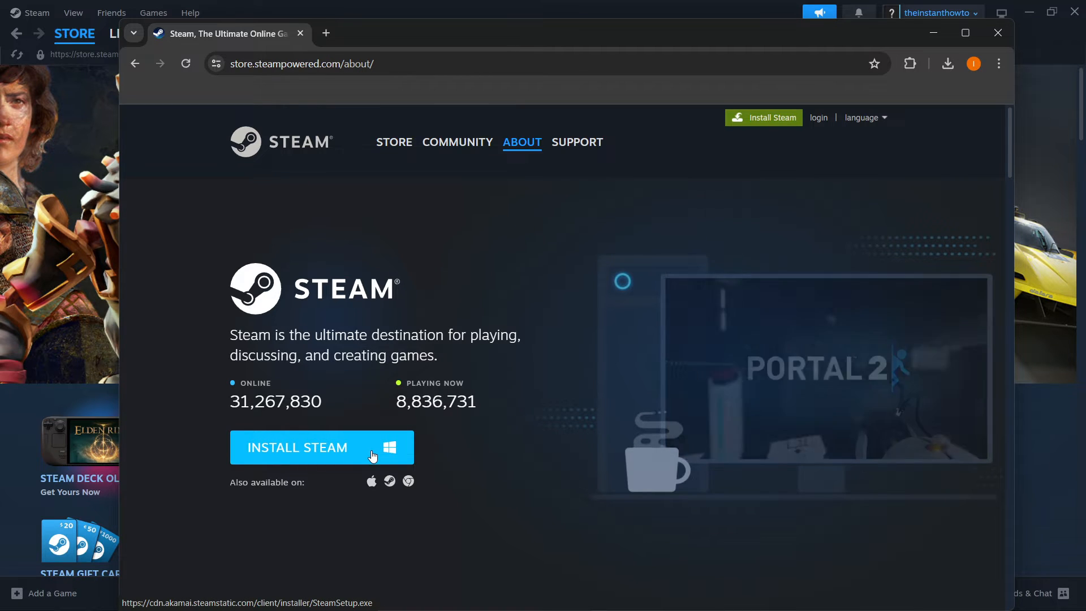
left_click(320, 446)
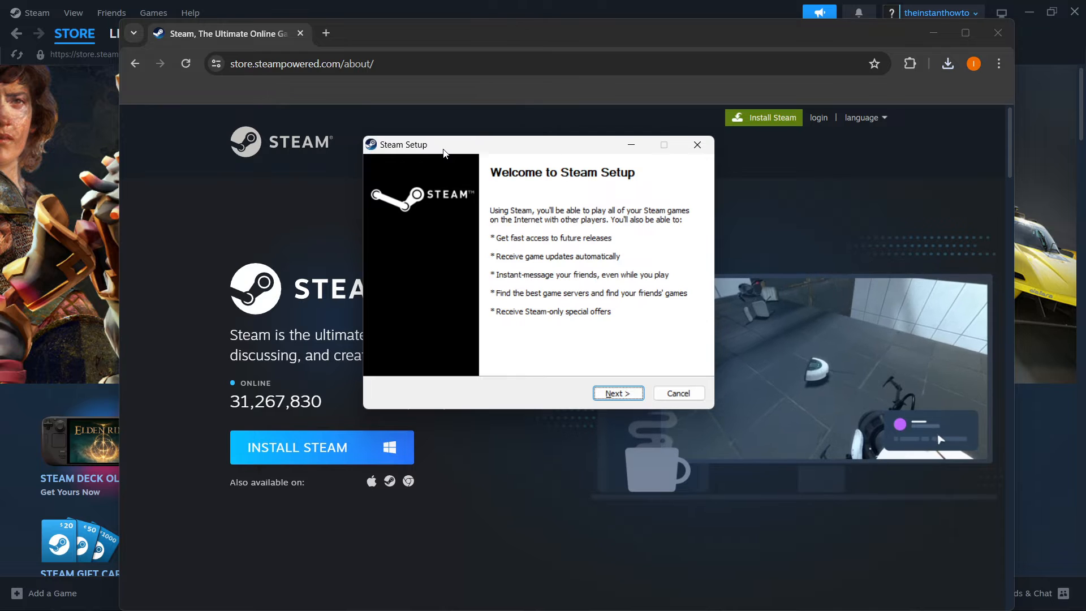
Step: Advance past the welcome page keeping English as Steam's language
left_click(616, 393)
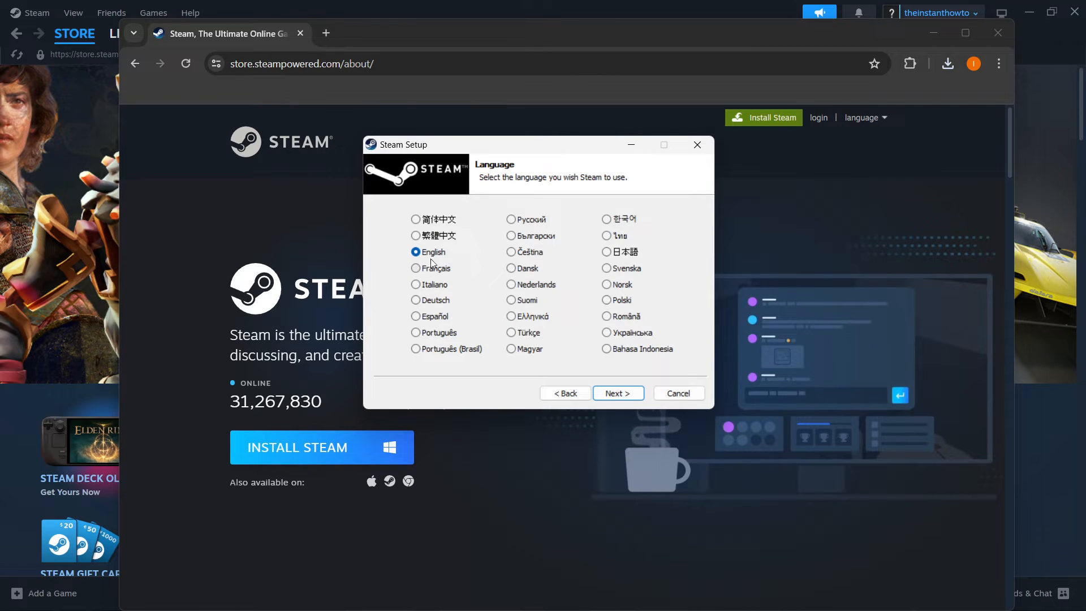
left_click(618, 392)
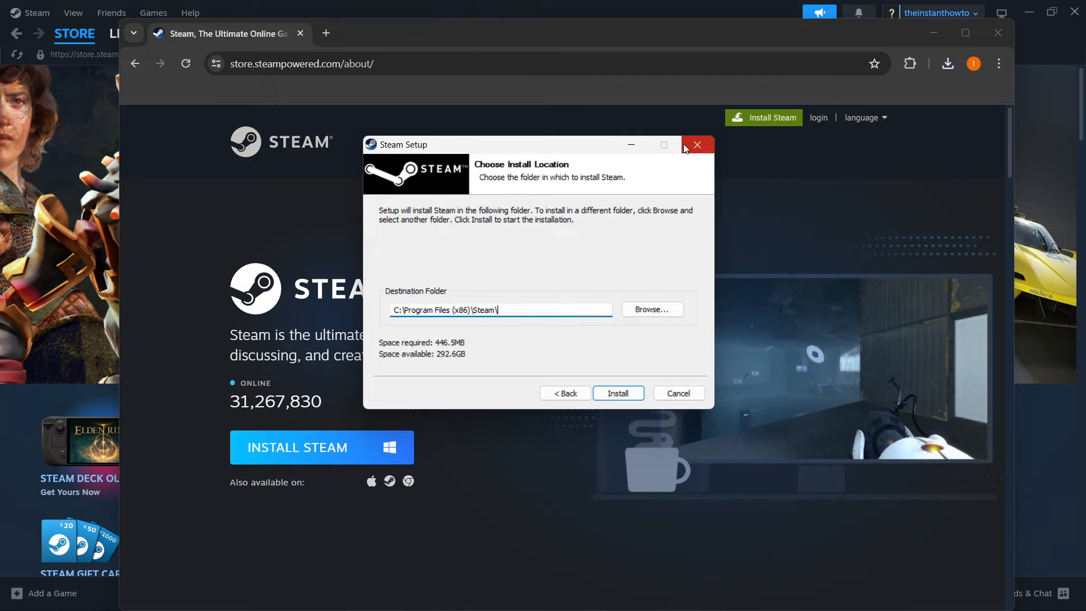
mouse_move(697, 144)
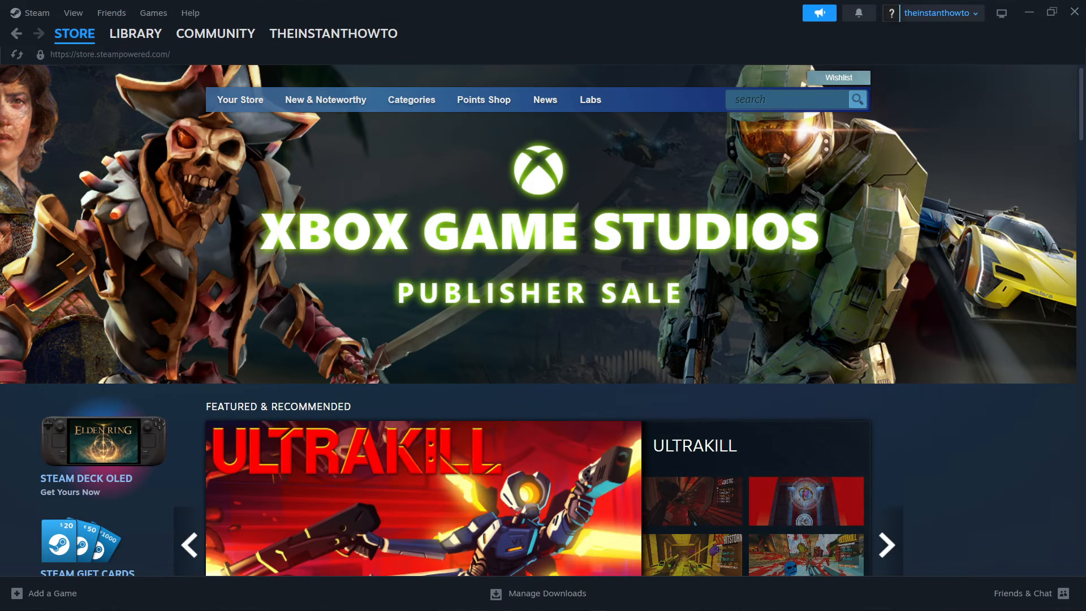
mouse_move(847, 44)
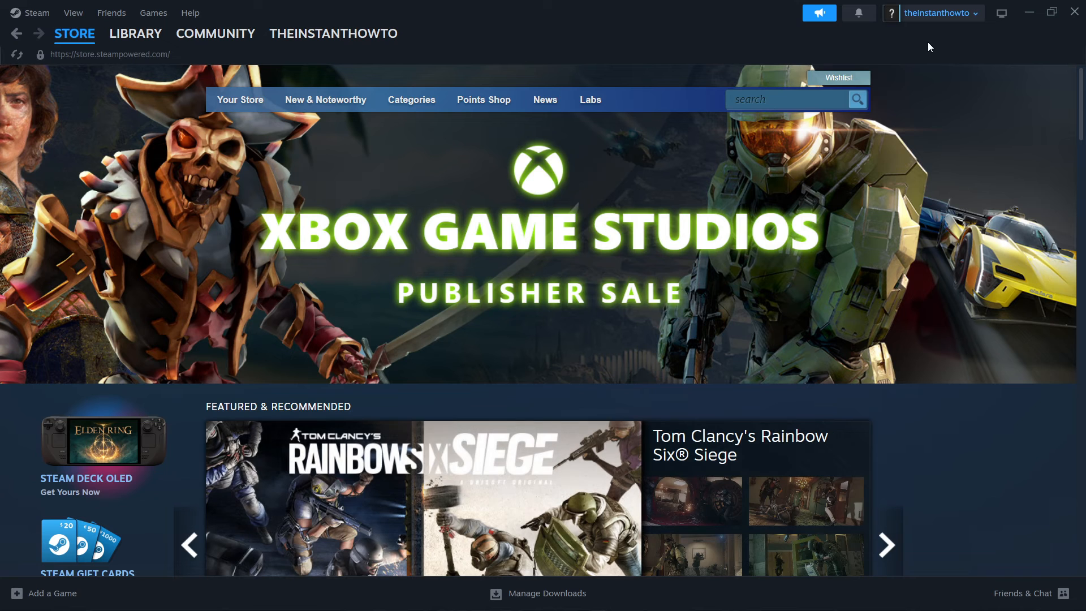
mouse_move(918, 43)
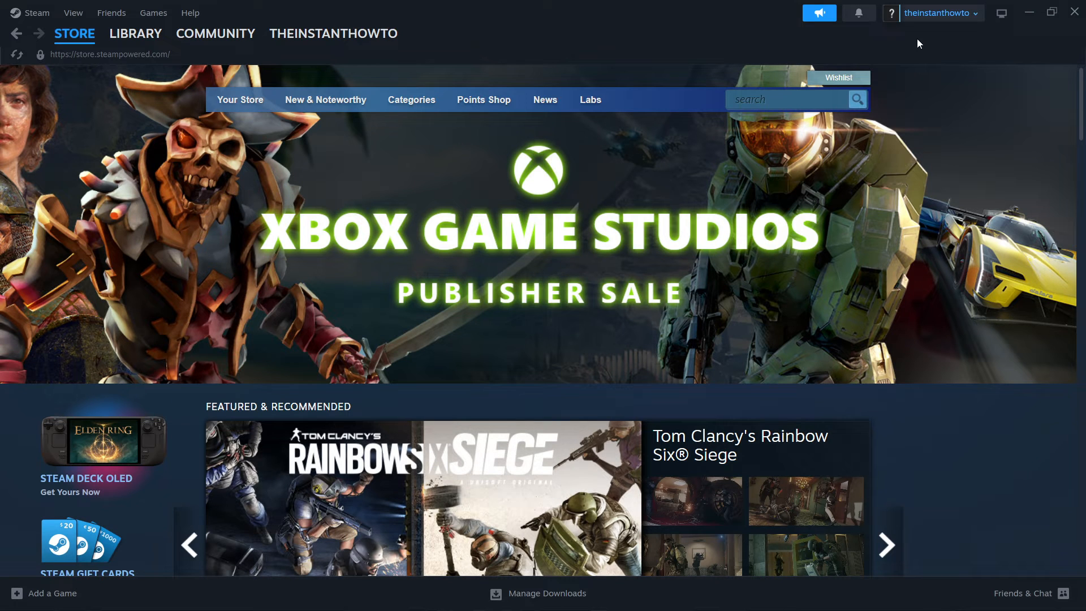
mouse_move(914, 37)
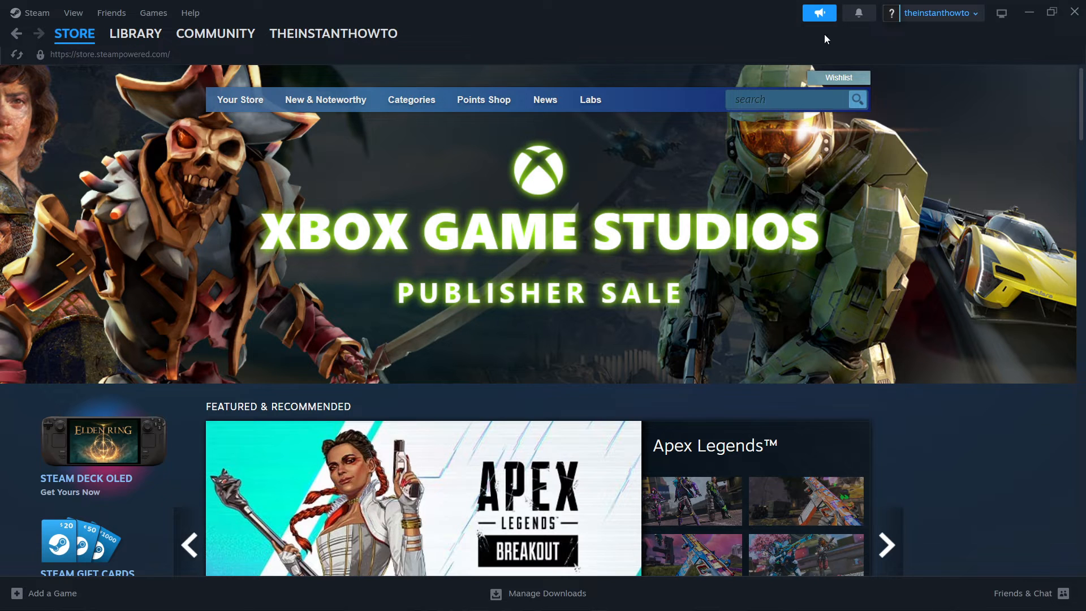
mouse_move(656, 57)
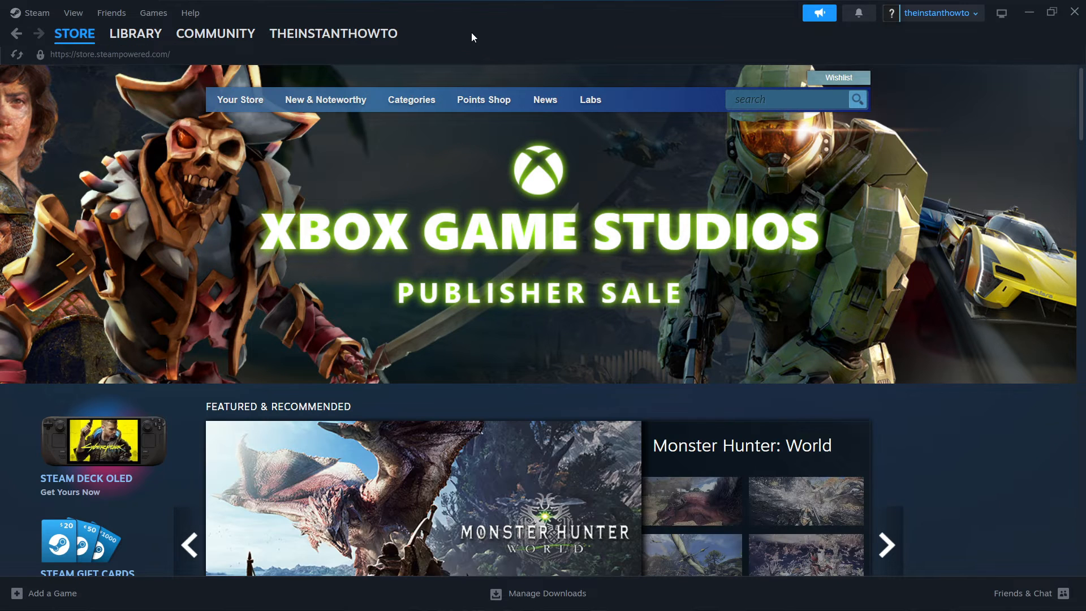
left_click(785, 100)
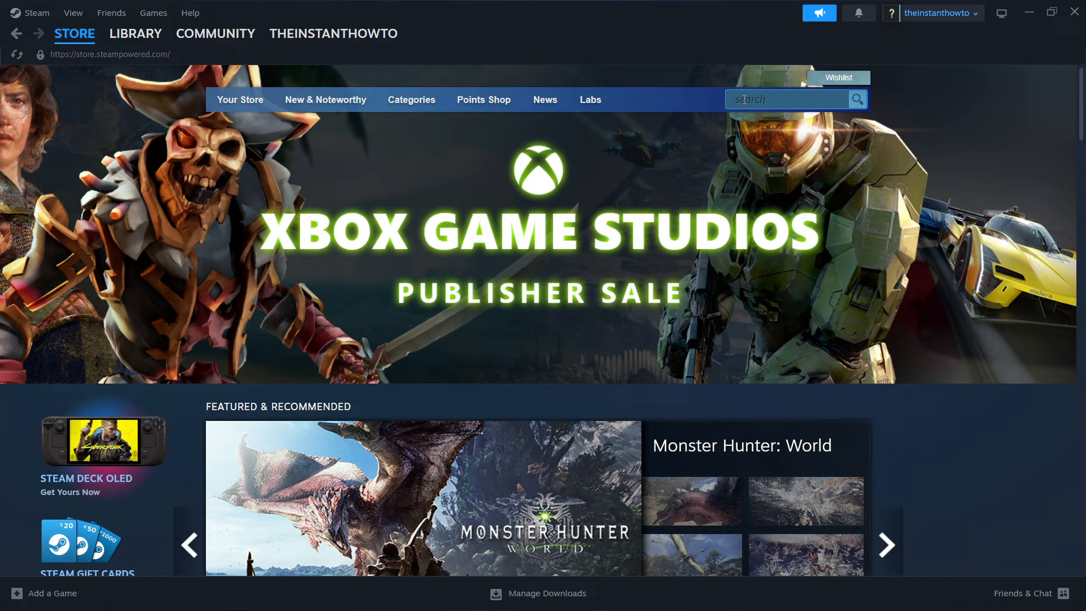
Step: Search the Steam store for 'persona 5 royal'
left_click(786, 99)
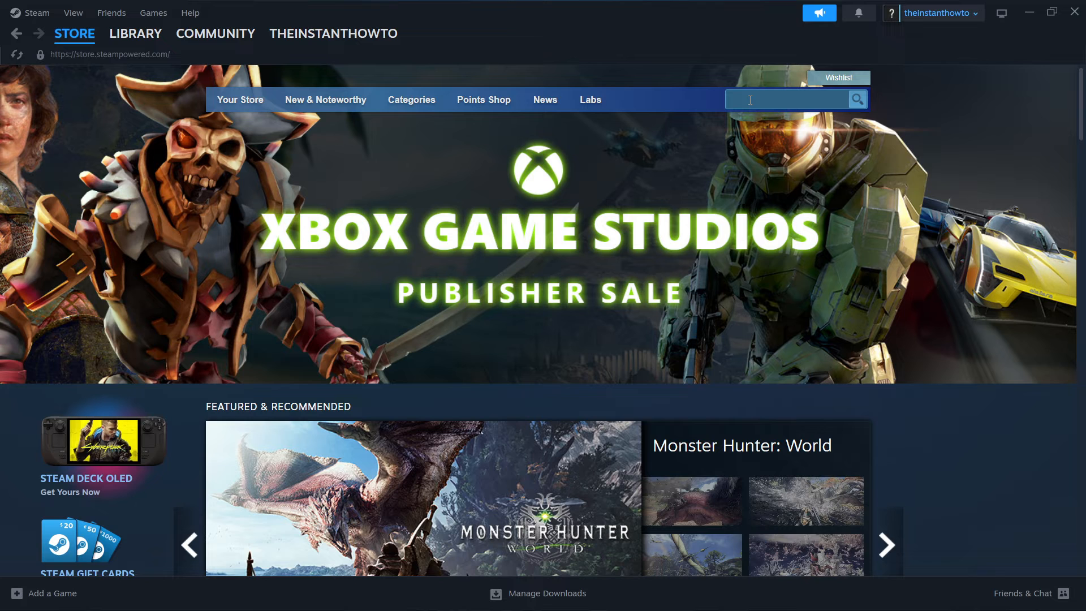
type("persona 4 royal")
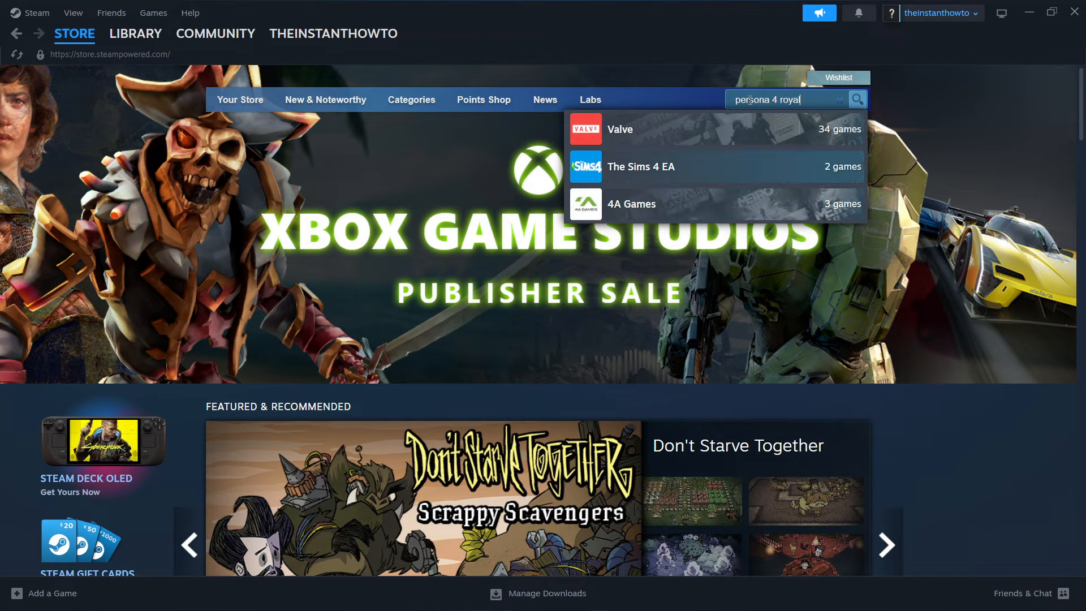
type("persona 5 r")
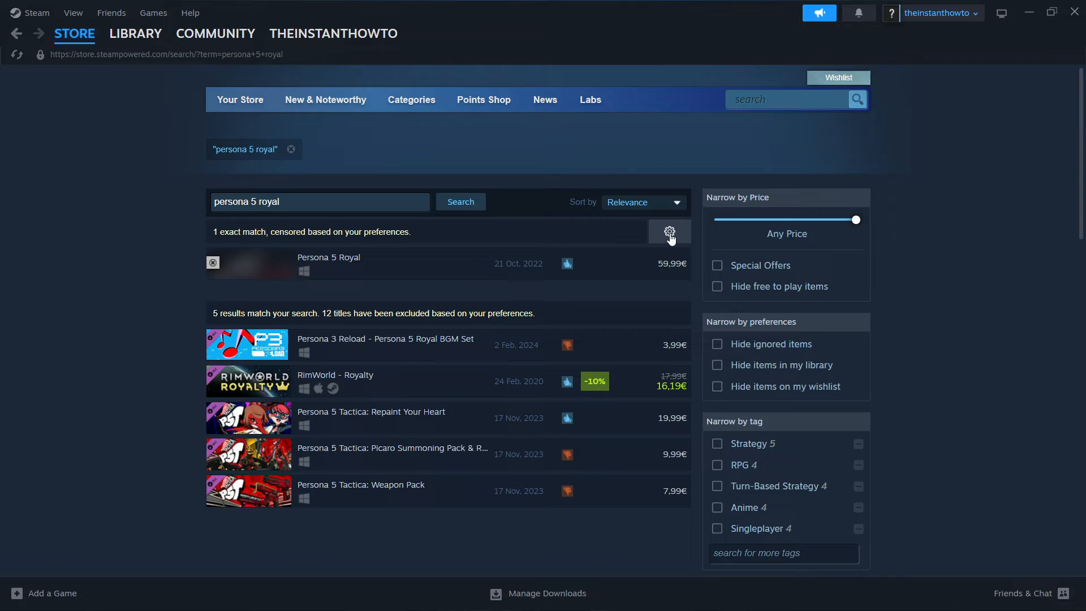
Step: Show the results unfiltered by content preferences, hiding ignored items, and pick Persona 5 Royal
left_click(669, 230)
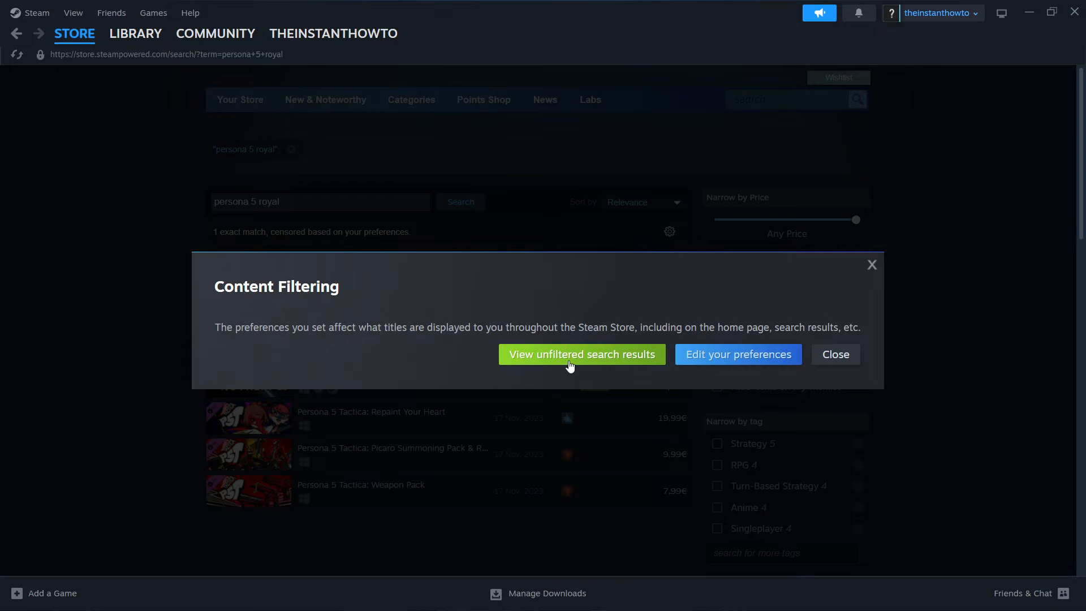
left_click(581, 354)
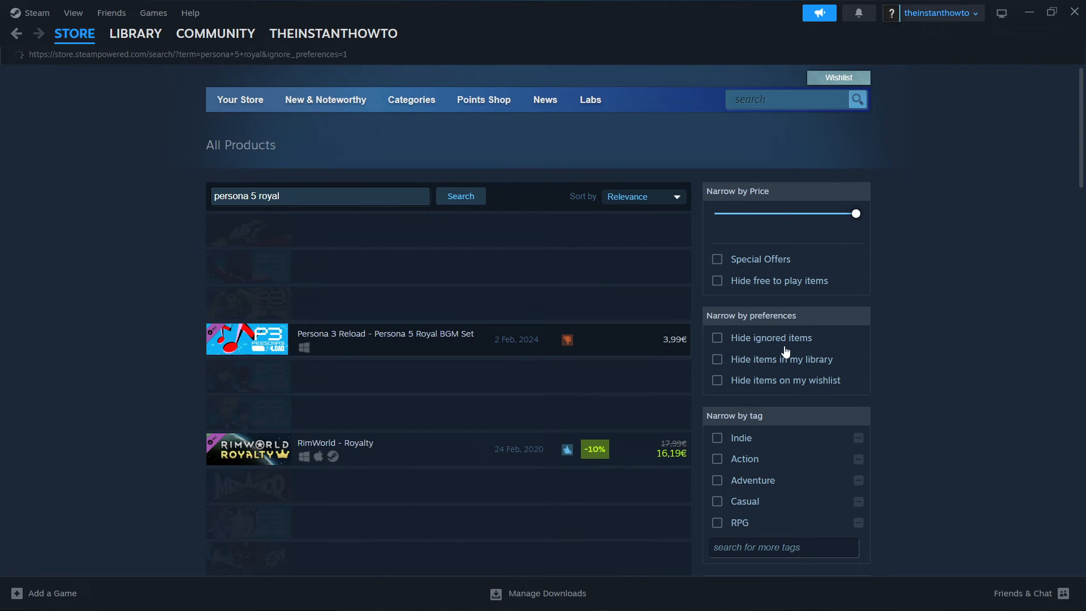
left_click(460, 196)
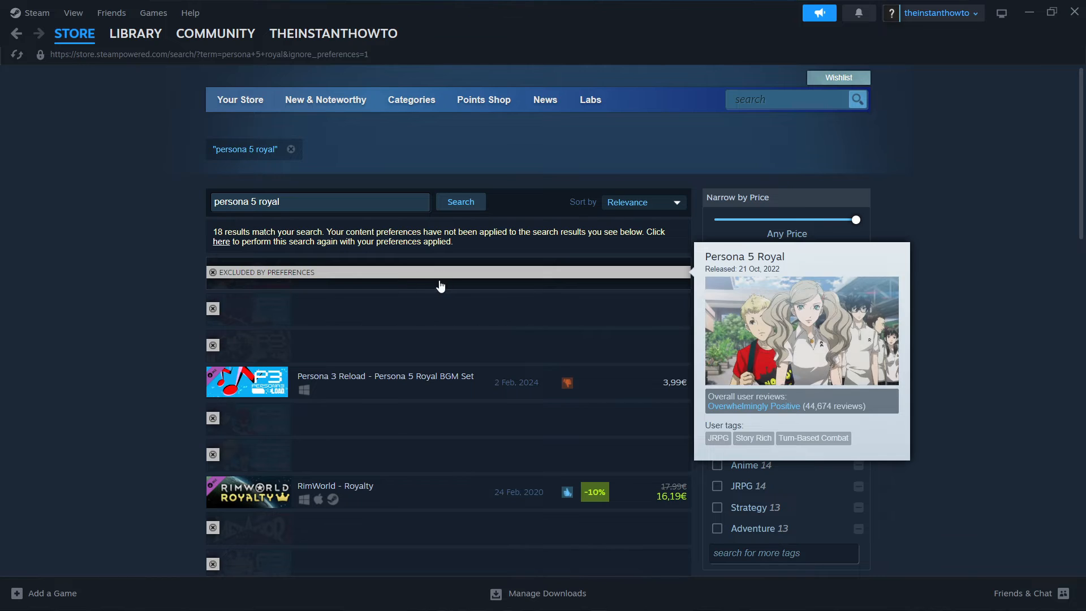
left_click(717, 343)
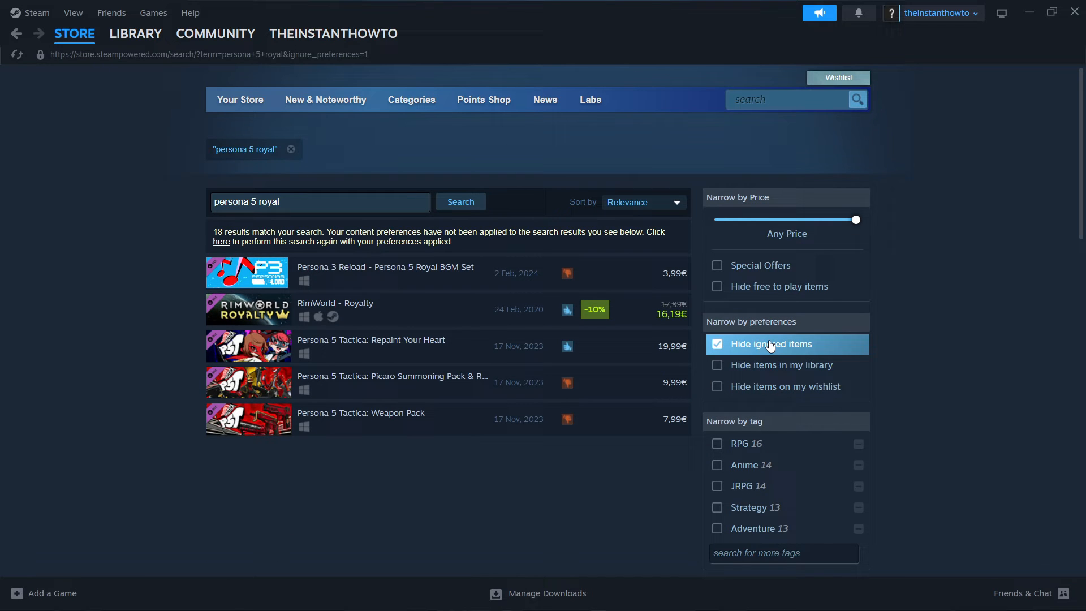
left_click(717, 344)
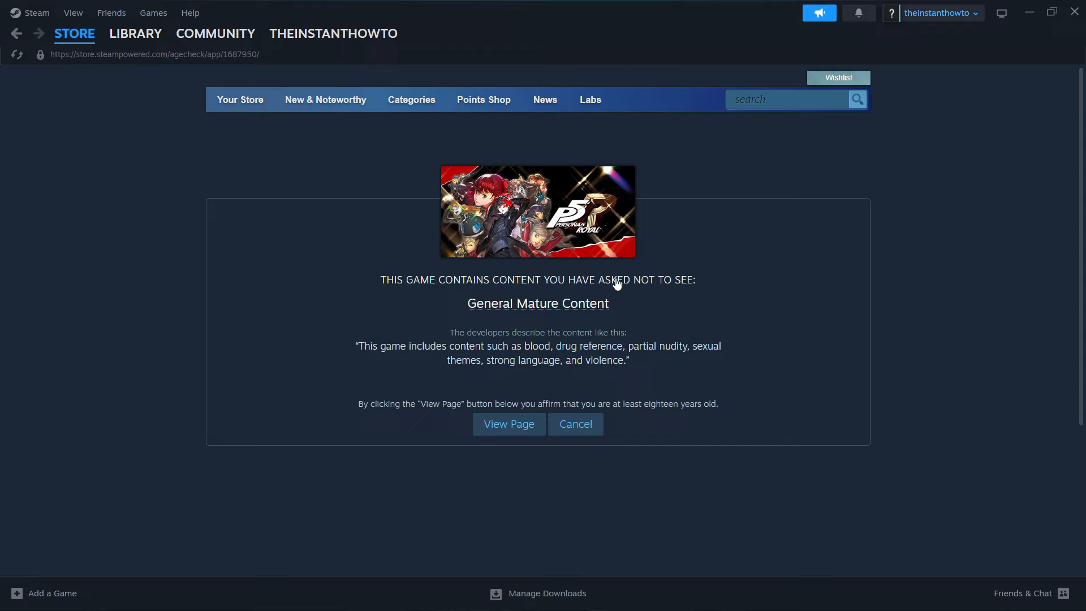
Step: Confirm age, add Persona 5 Royal at 59,99€ to the cart and view the cart
left_click(507, 424)
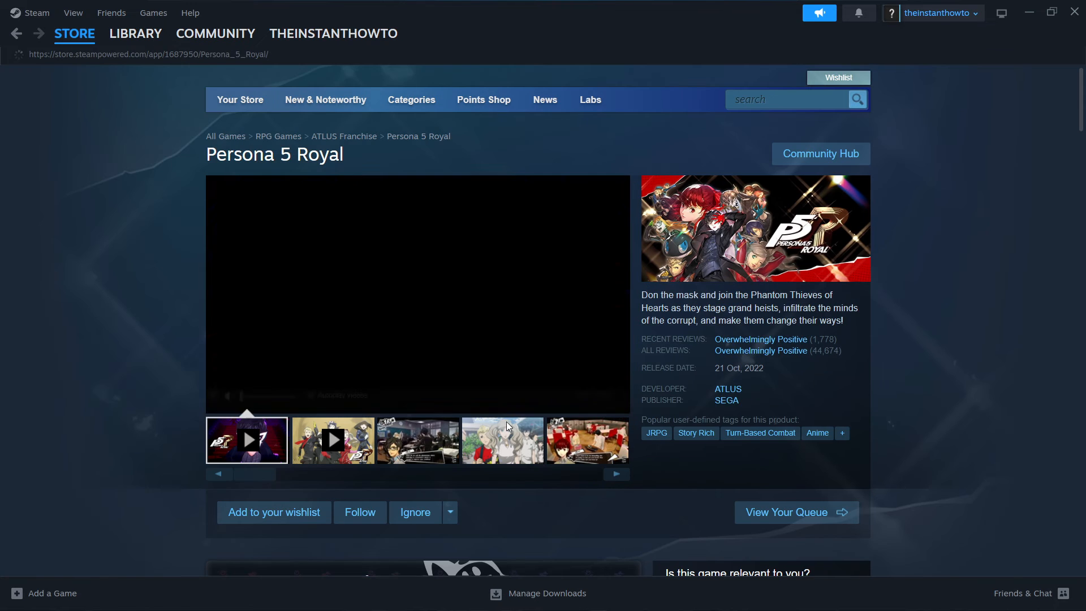
scroll("down", 3)
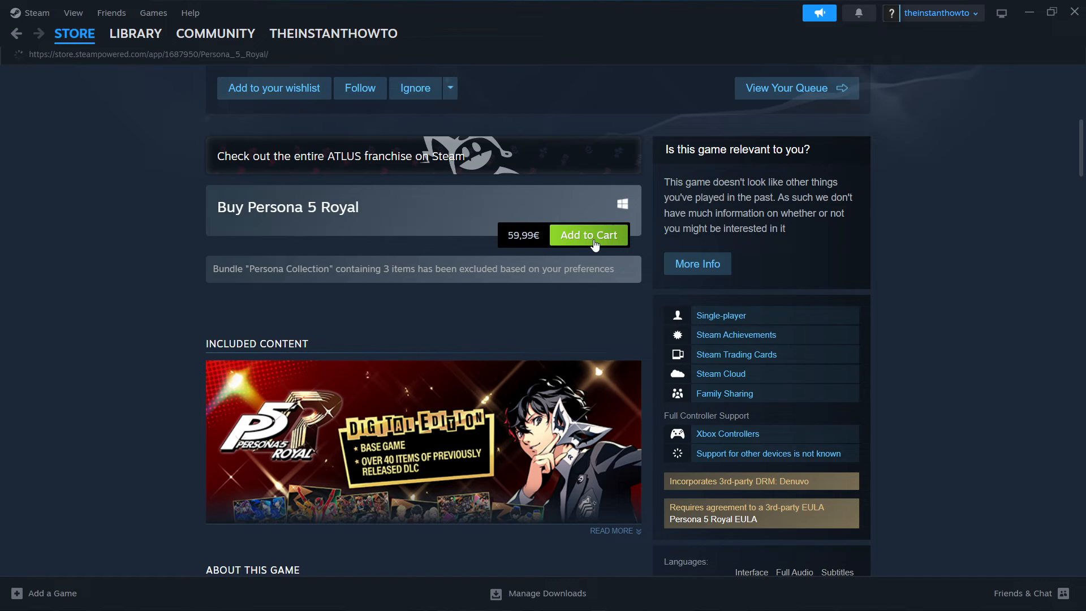
left_click(588, 235)
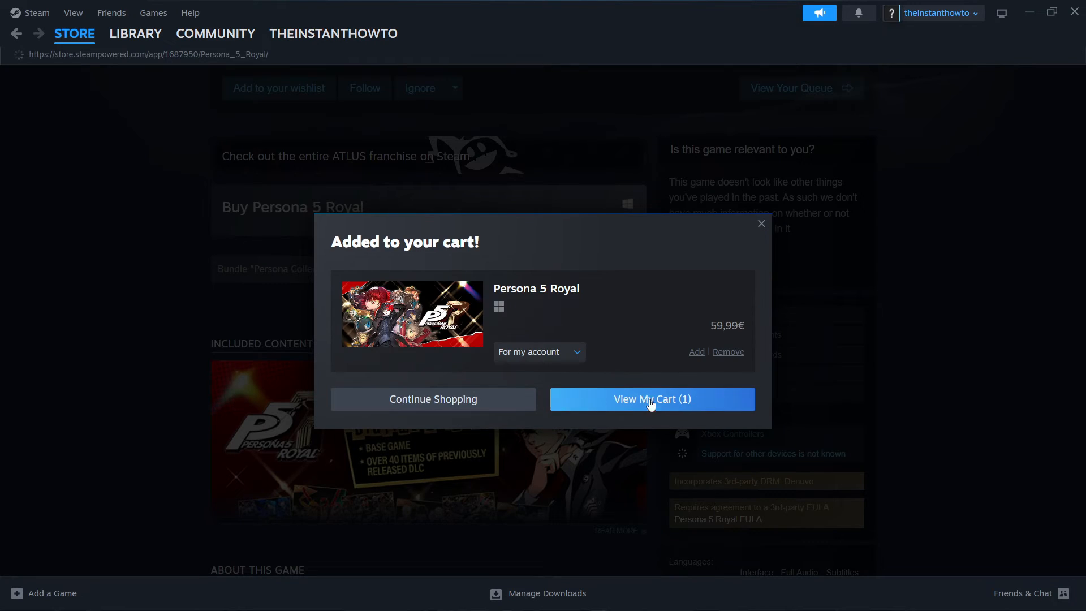
left_click(650, 399)
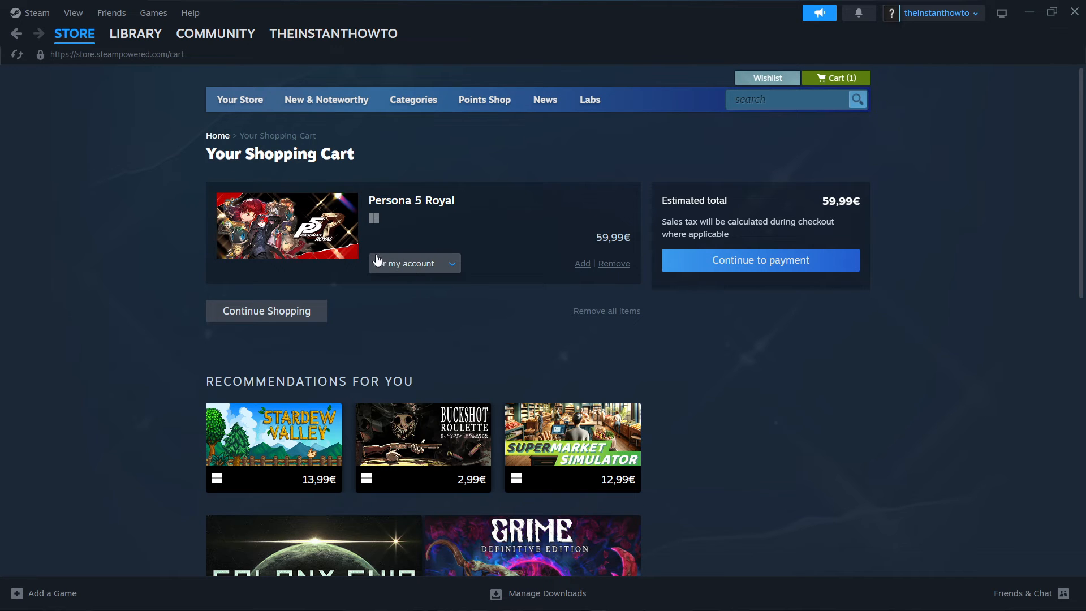
Step: Keep the purchase 'For my account' and continue to the payment method step
left_click(413, 263)
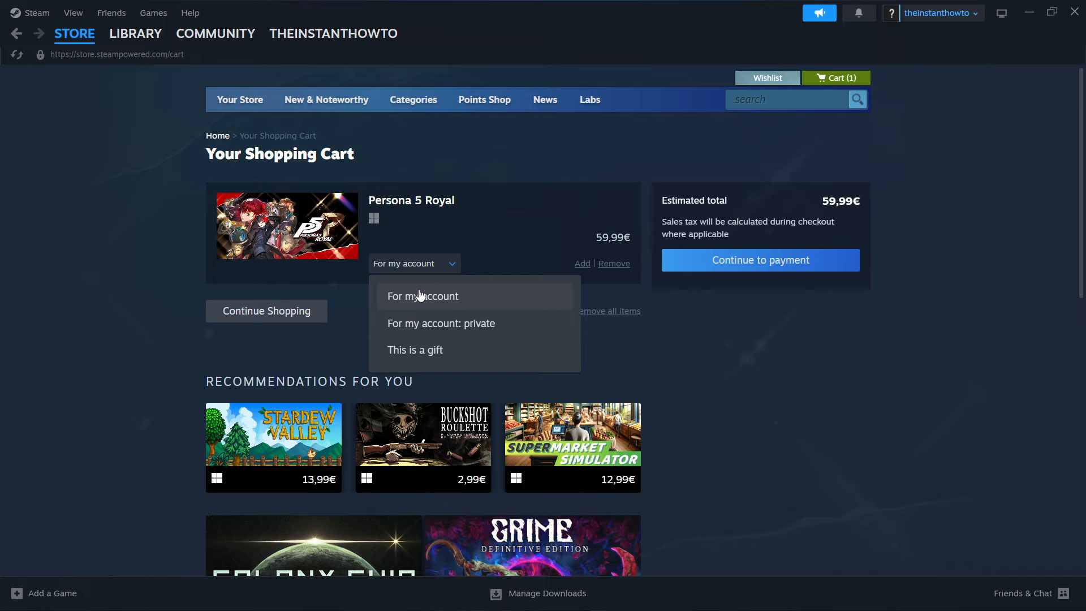
mouse_move(434, 296)
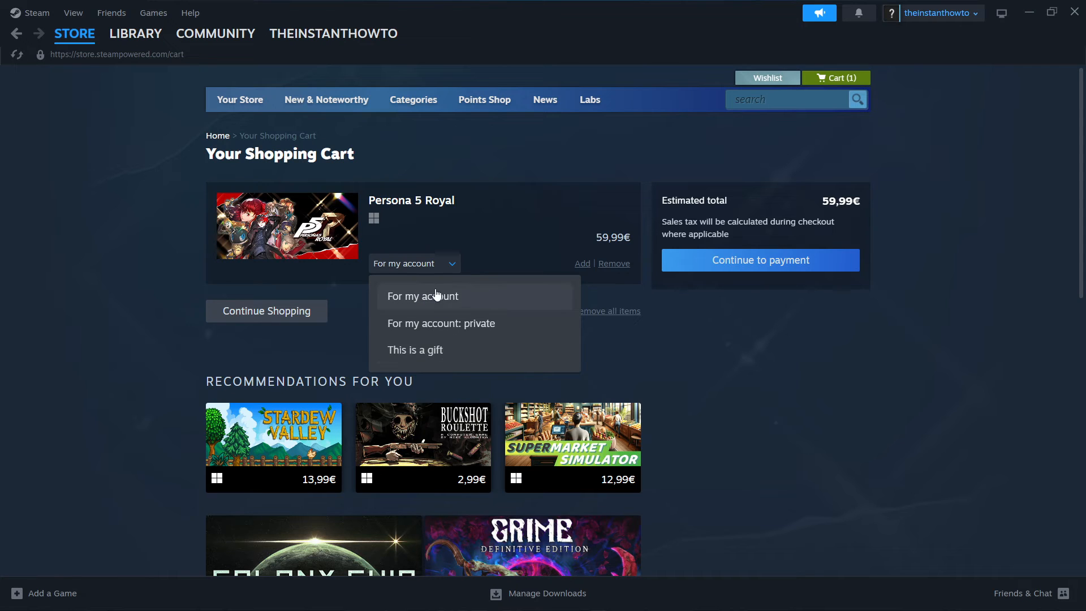
left_click(421, 295)
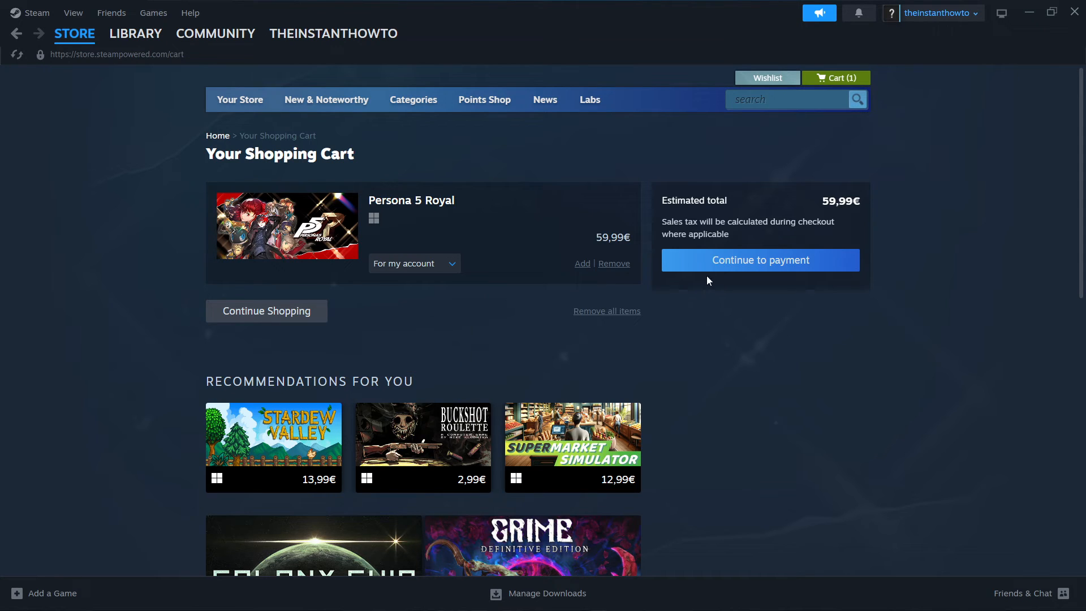
left_click(759, 260)
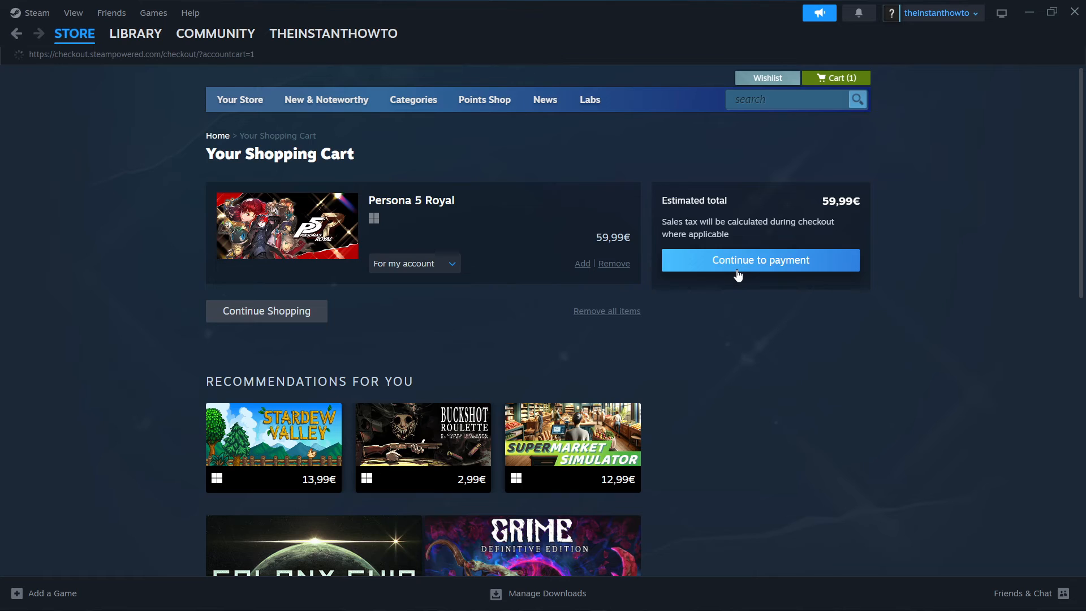
left_click(758, 260)
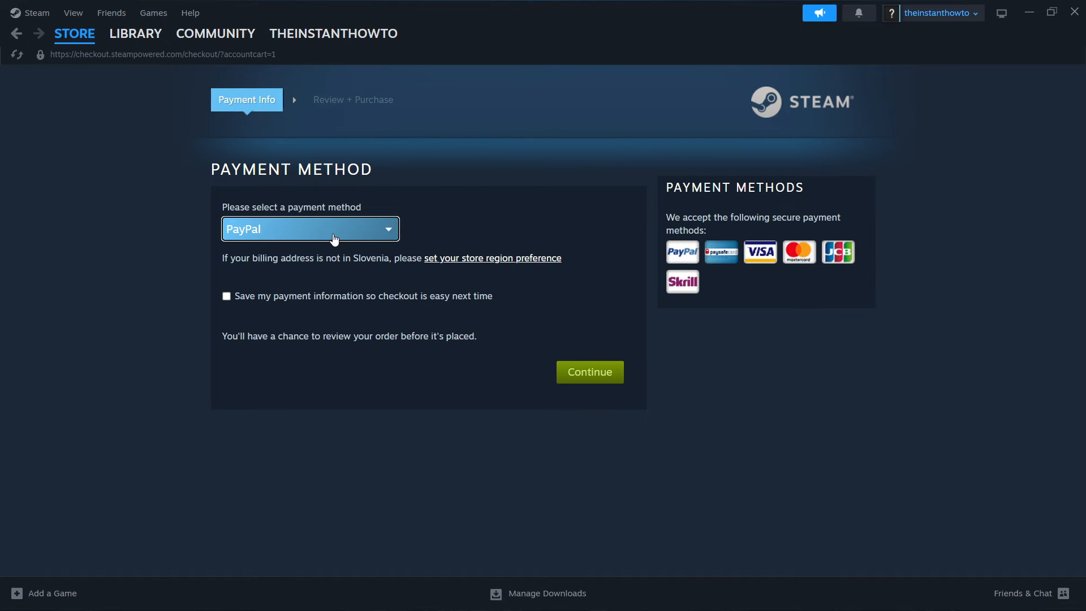
Step: Choose PayPal as the payment method, then go to the Library
left_click(310, 228)
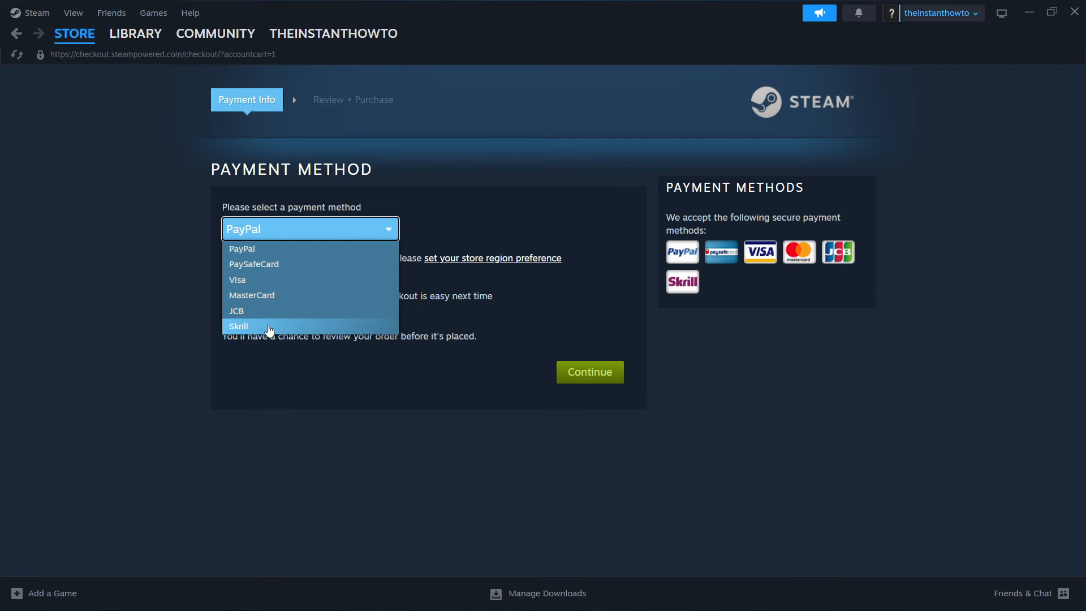
mouse_move(270, 250)
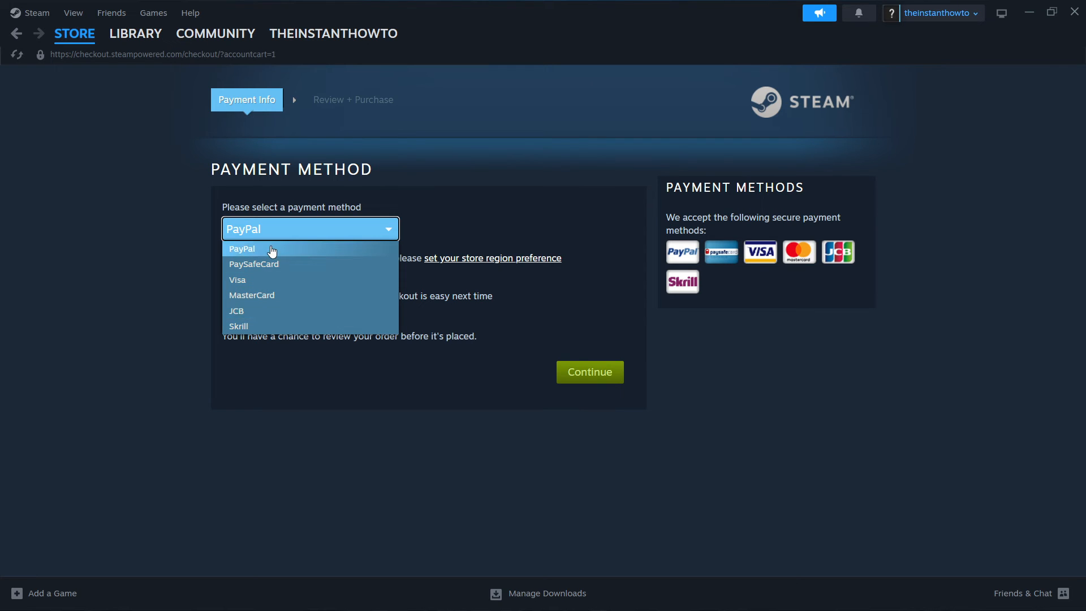
left_click(242, 248)
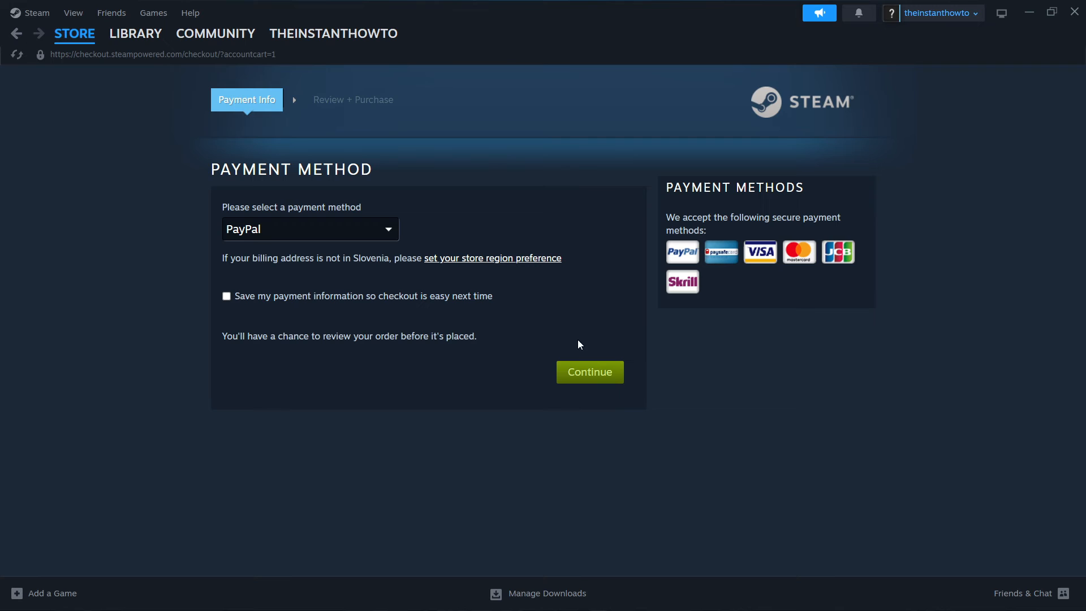
mouse_move(608, 357)
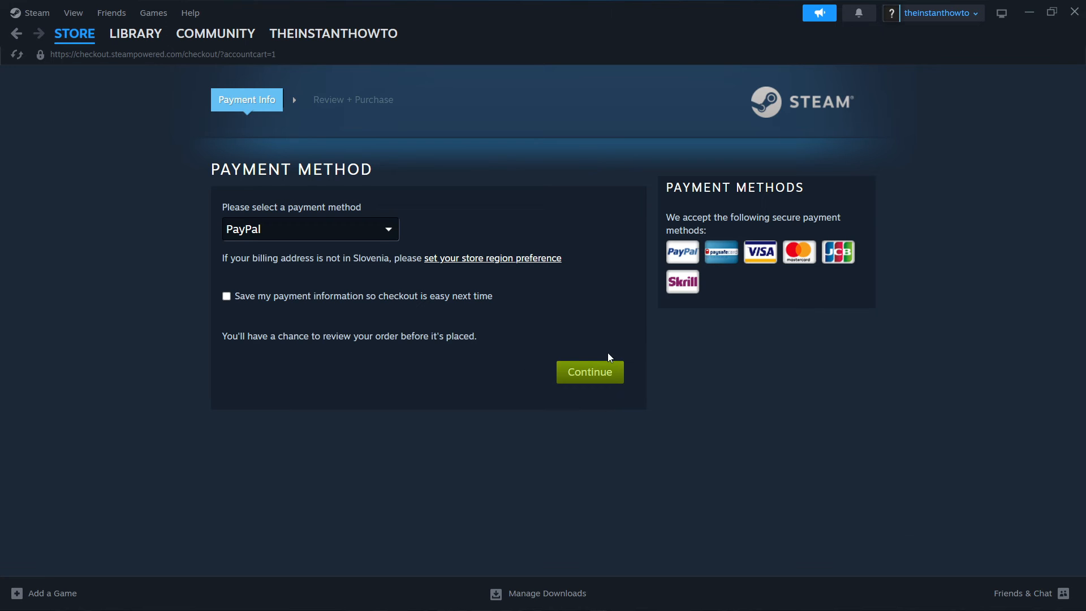
mouse_move(615, 316)
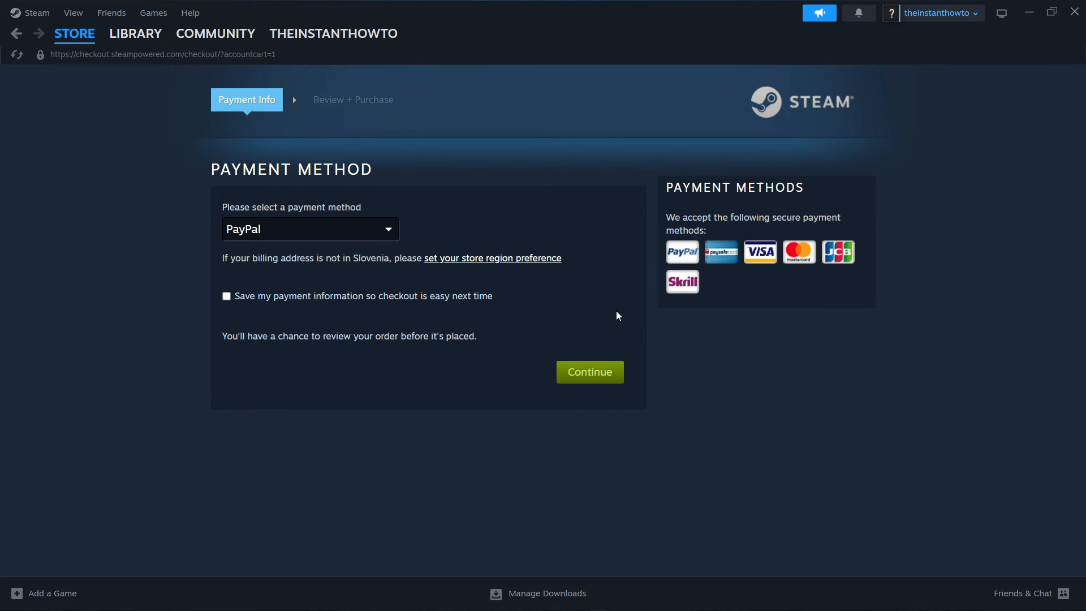
mouse_move(561, 334)
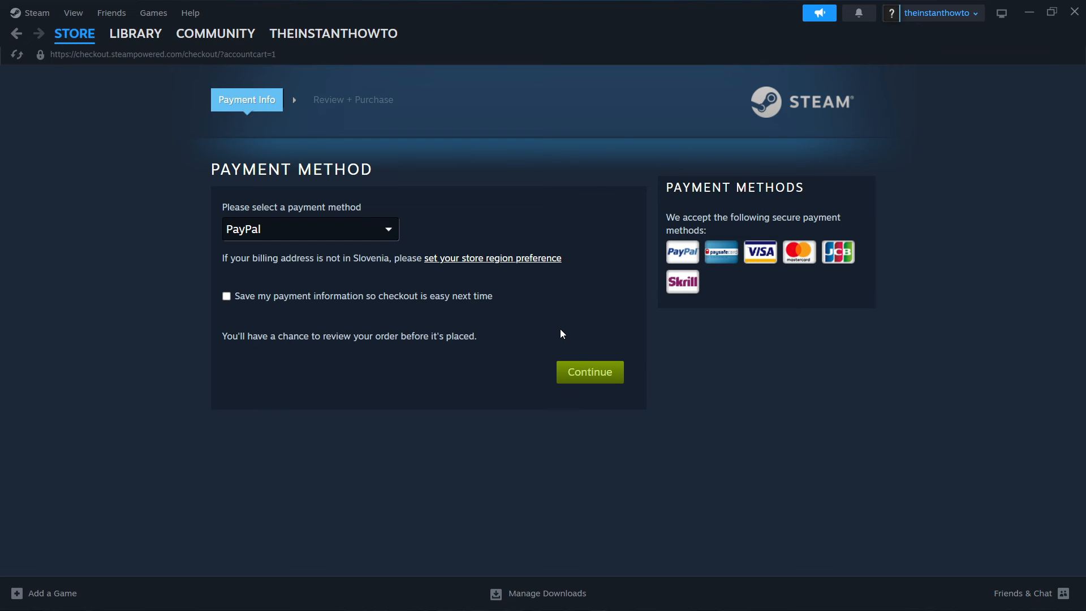
mouse_move(191, 98)
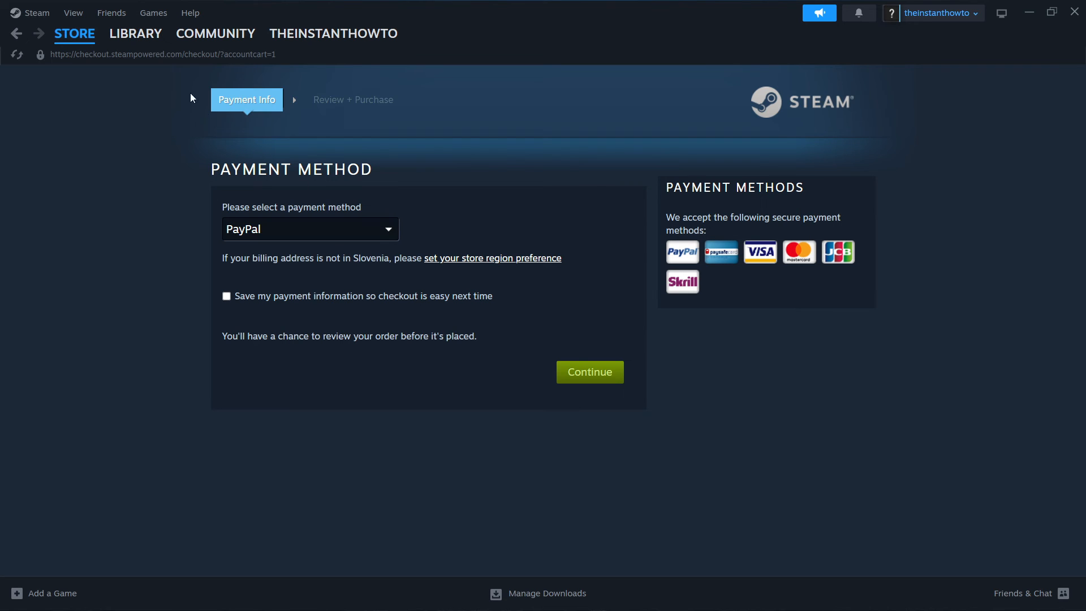
left_click(134, 33)
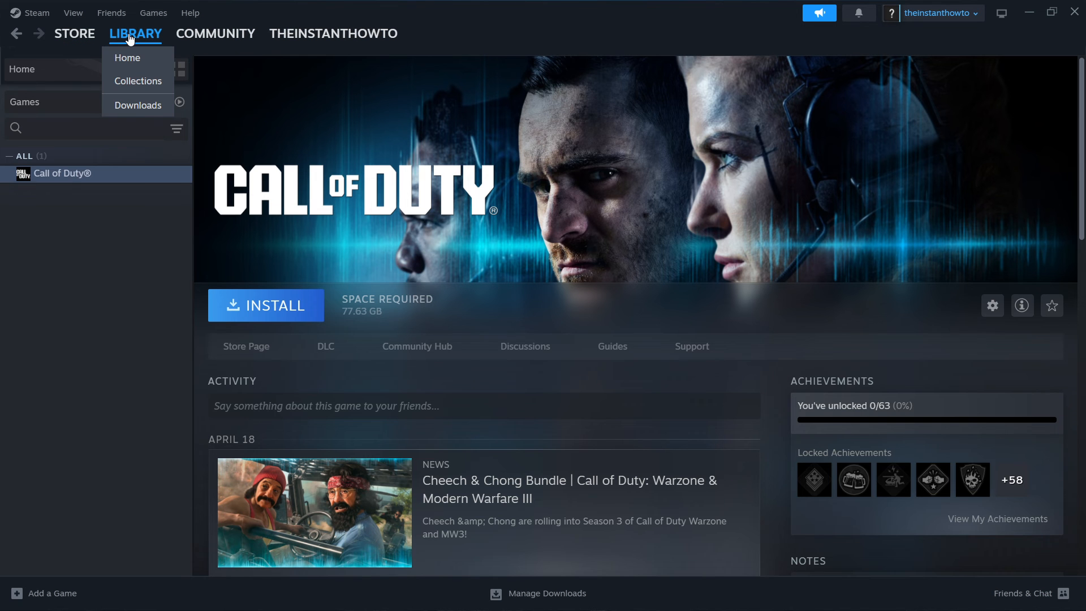
left_click(73, 101)
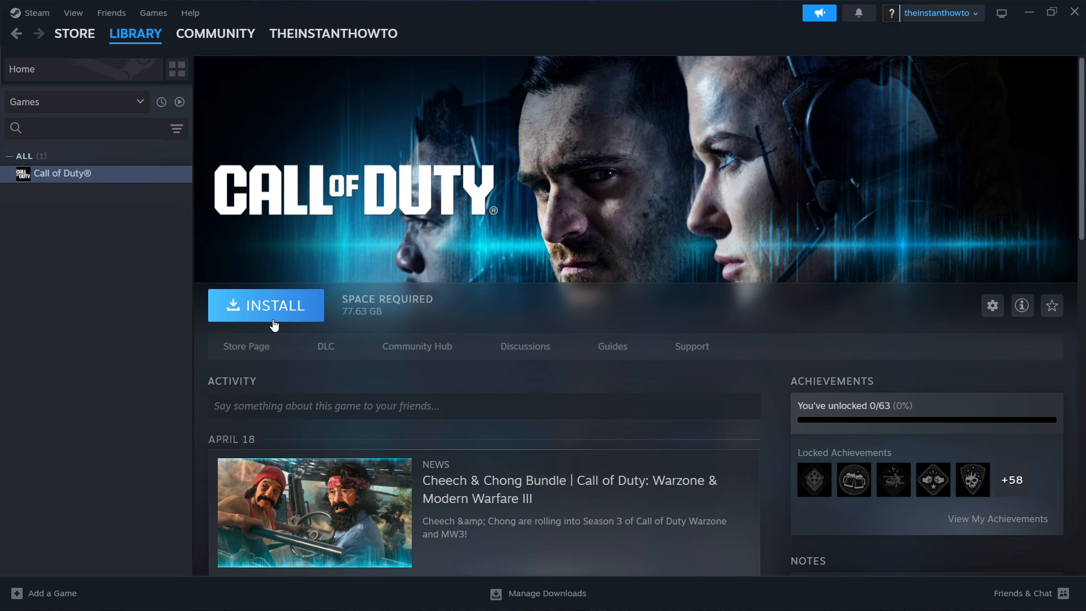
mouse_move(474, 324)
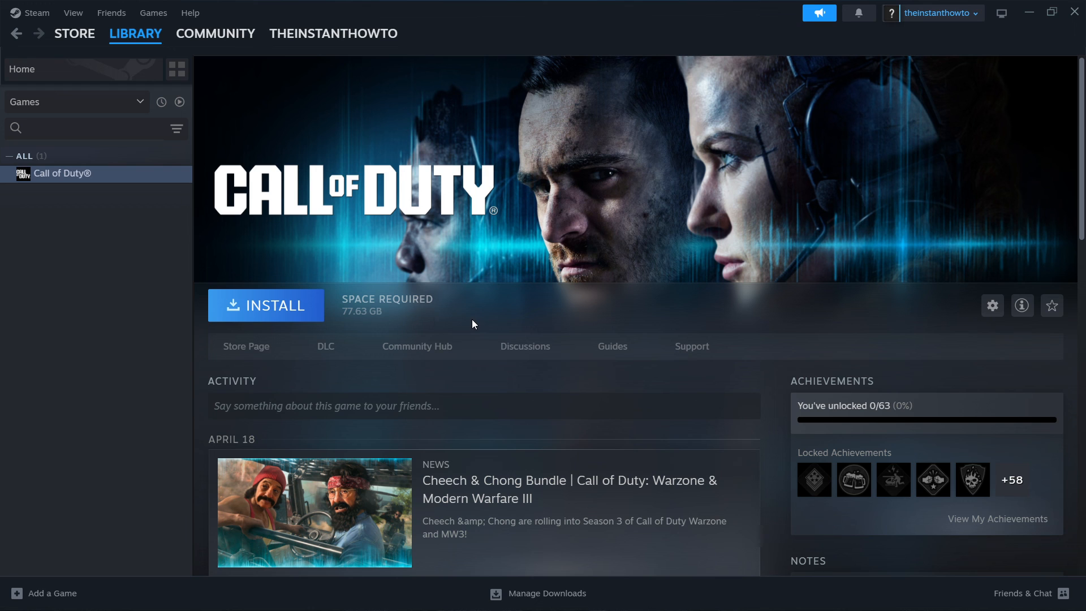
mouse_move(339, 301)
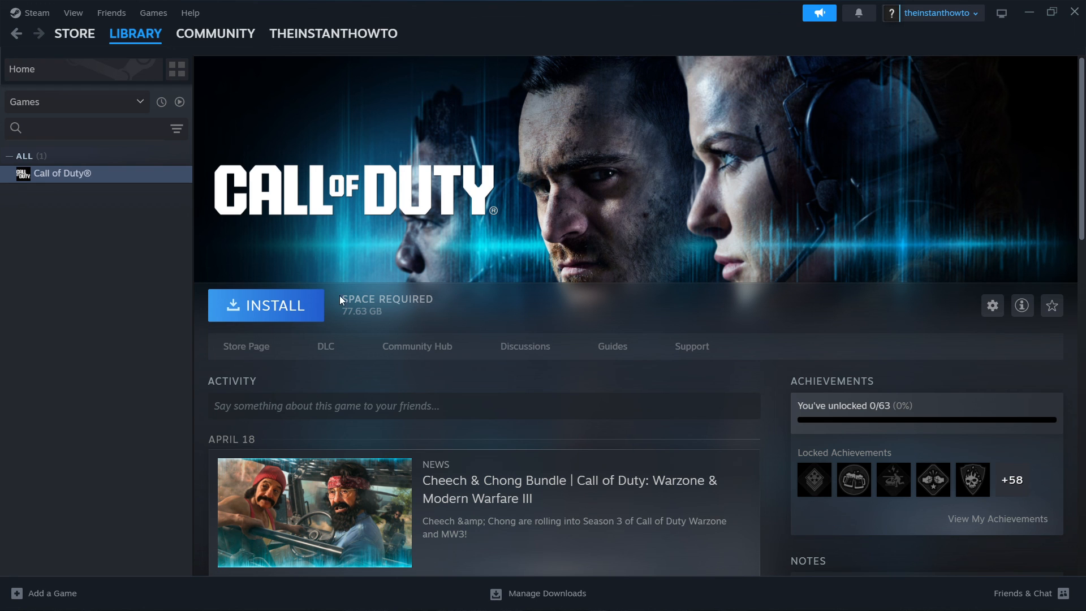
mouse_move(280, 304)
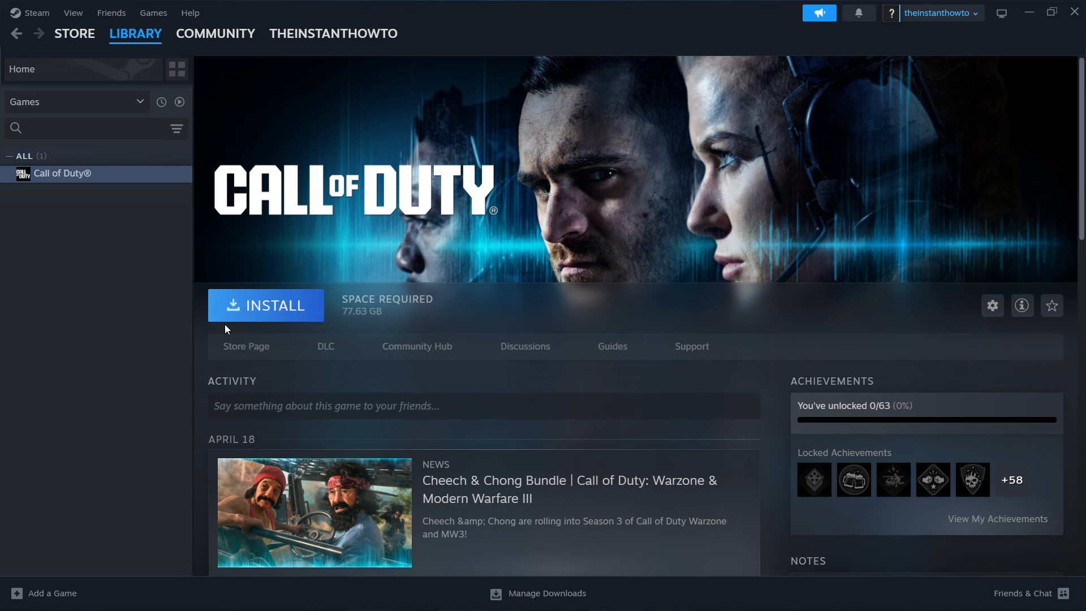
mouse_move(221, 290)
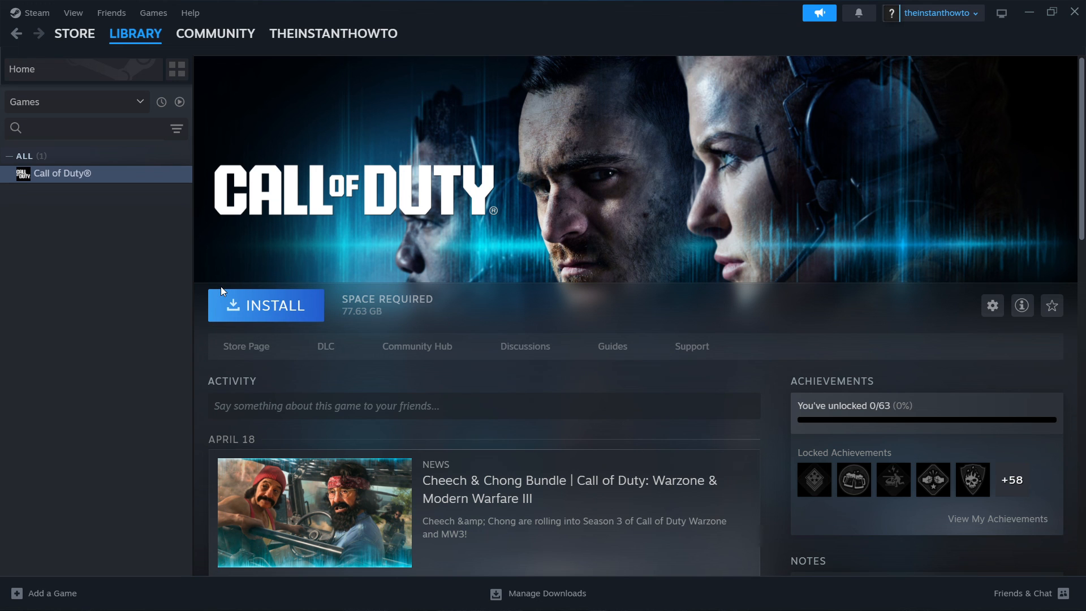
mouse_move(276, 307)
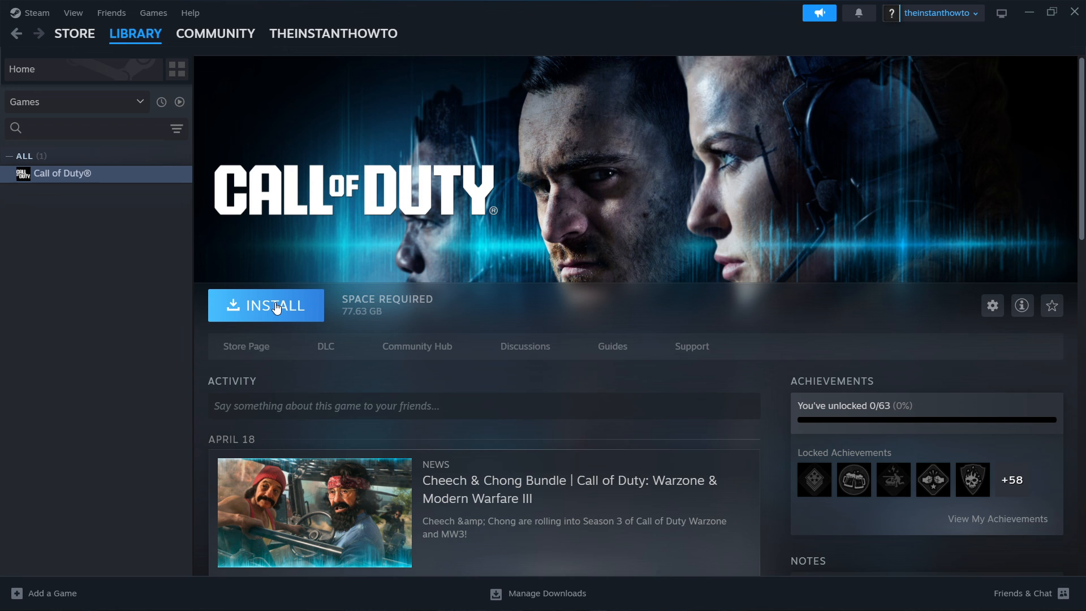